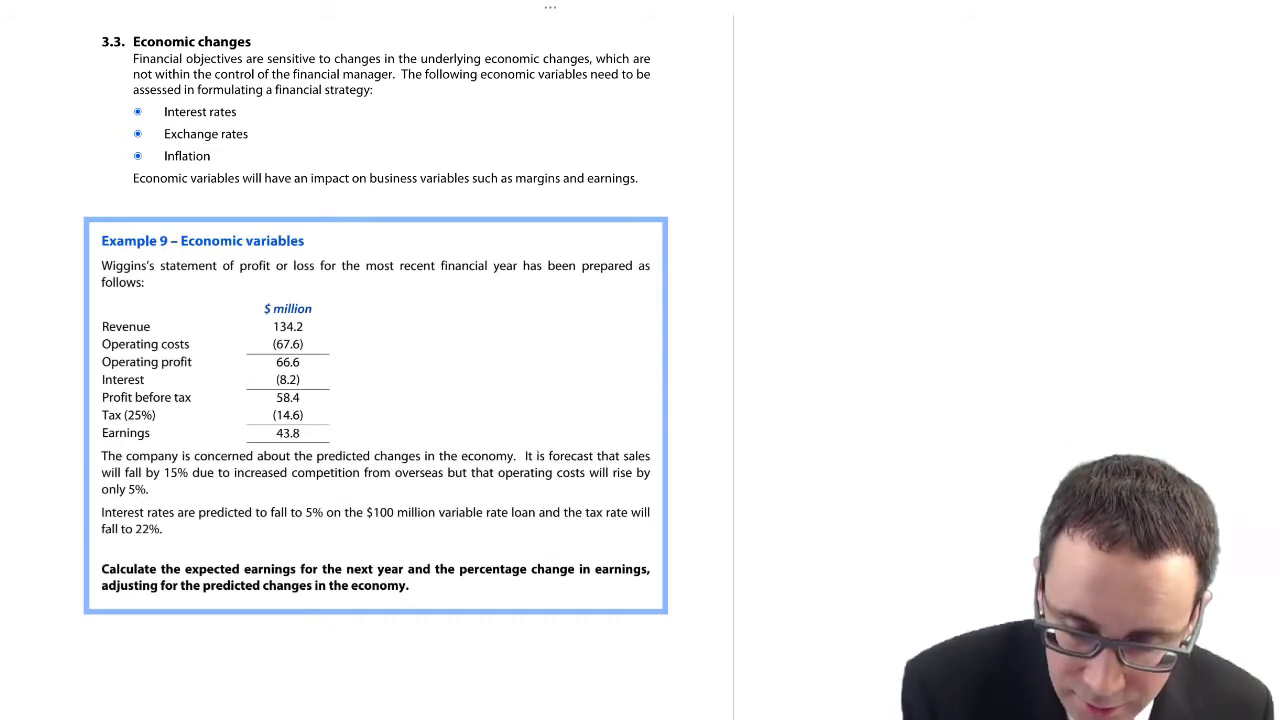
Ring 'earnings for the next year' in Example 9's question in red
drag(245, 568, 405, 575)
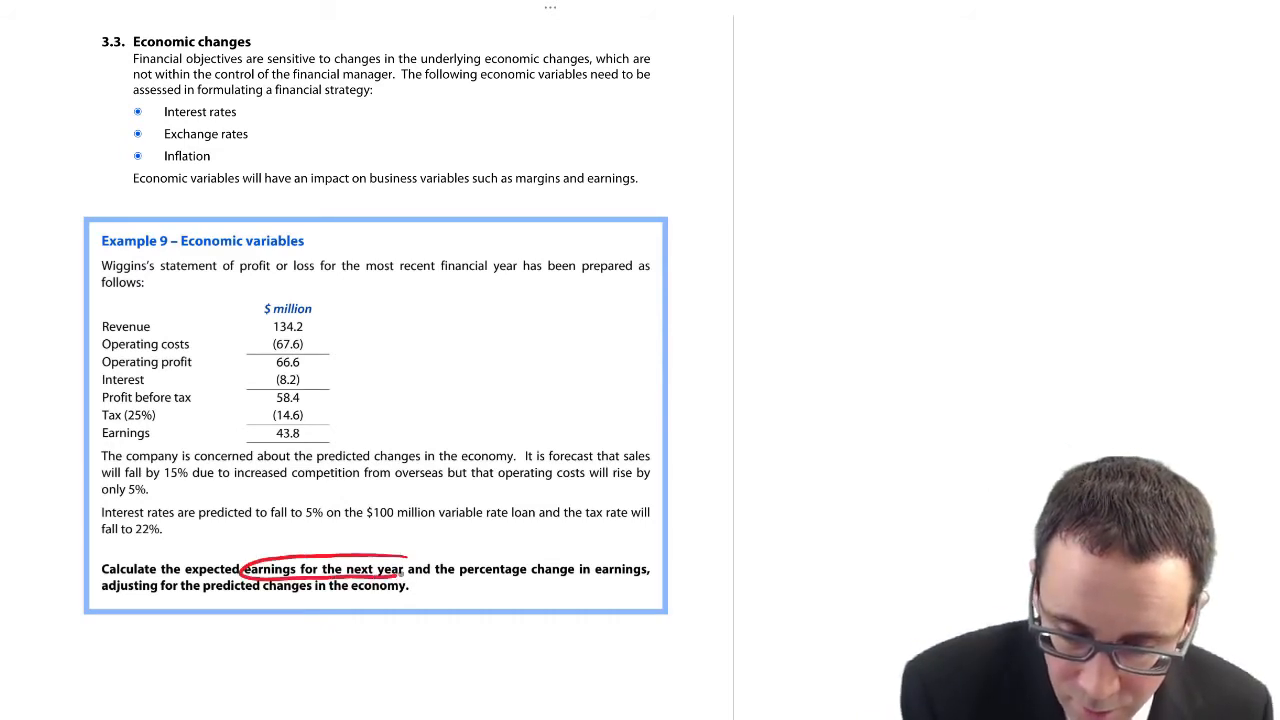
drag(470, 569, 648, 569)
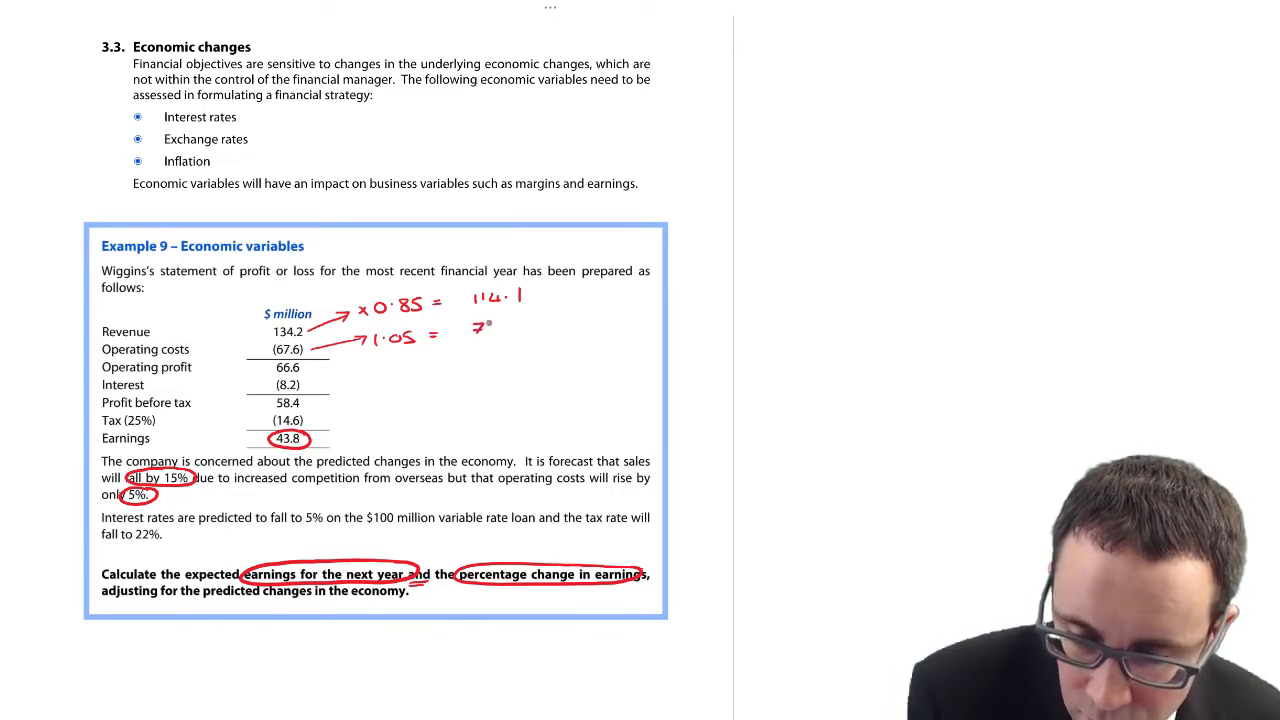
Write the revised operating costs as (71.0) beside the table
text((71.0)
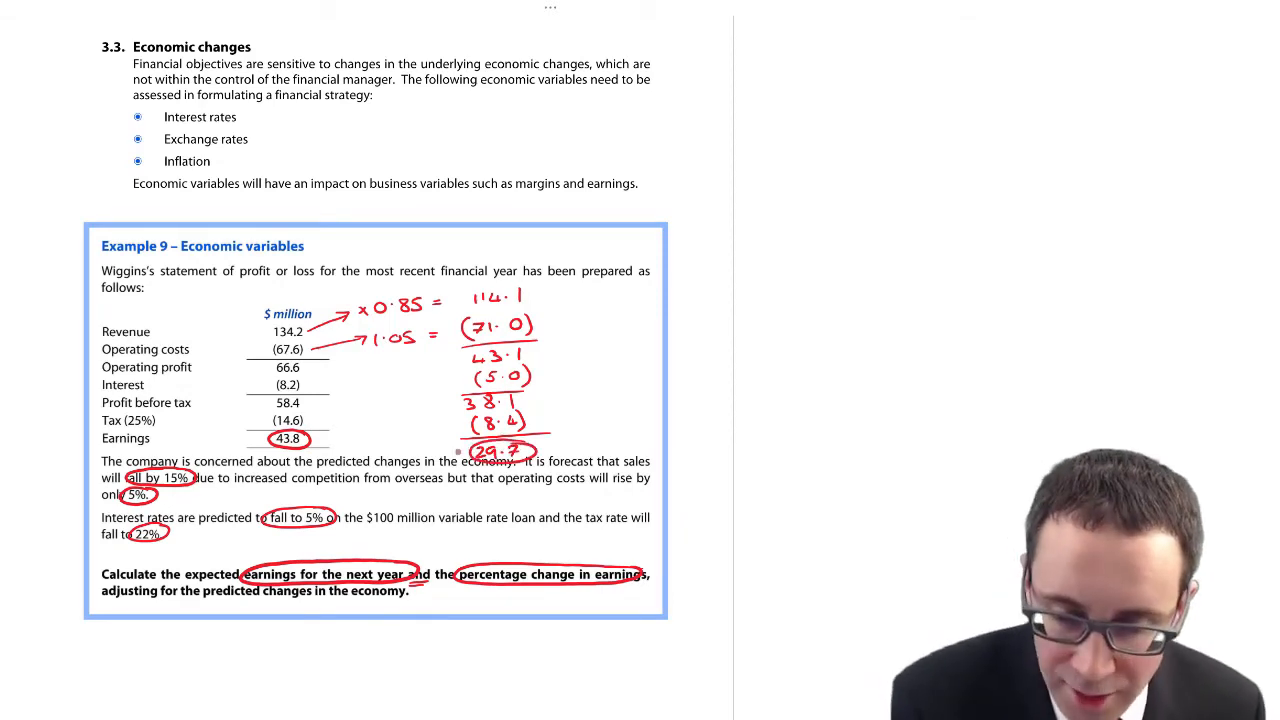
Draw an arrow from 43.8 to 29.7, then scroll down to section 3.3.1 on foreign exchange rates
drag(320, 440, 455, 445)
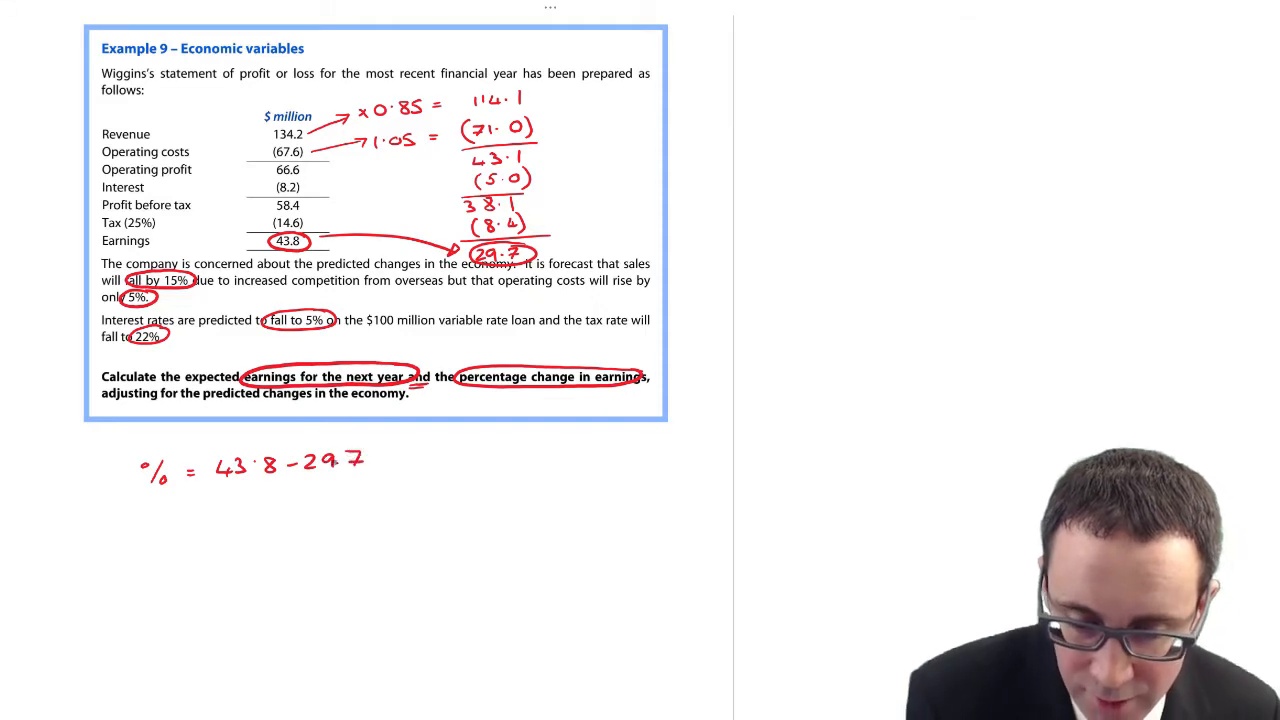
scroll(down, 3)
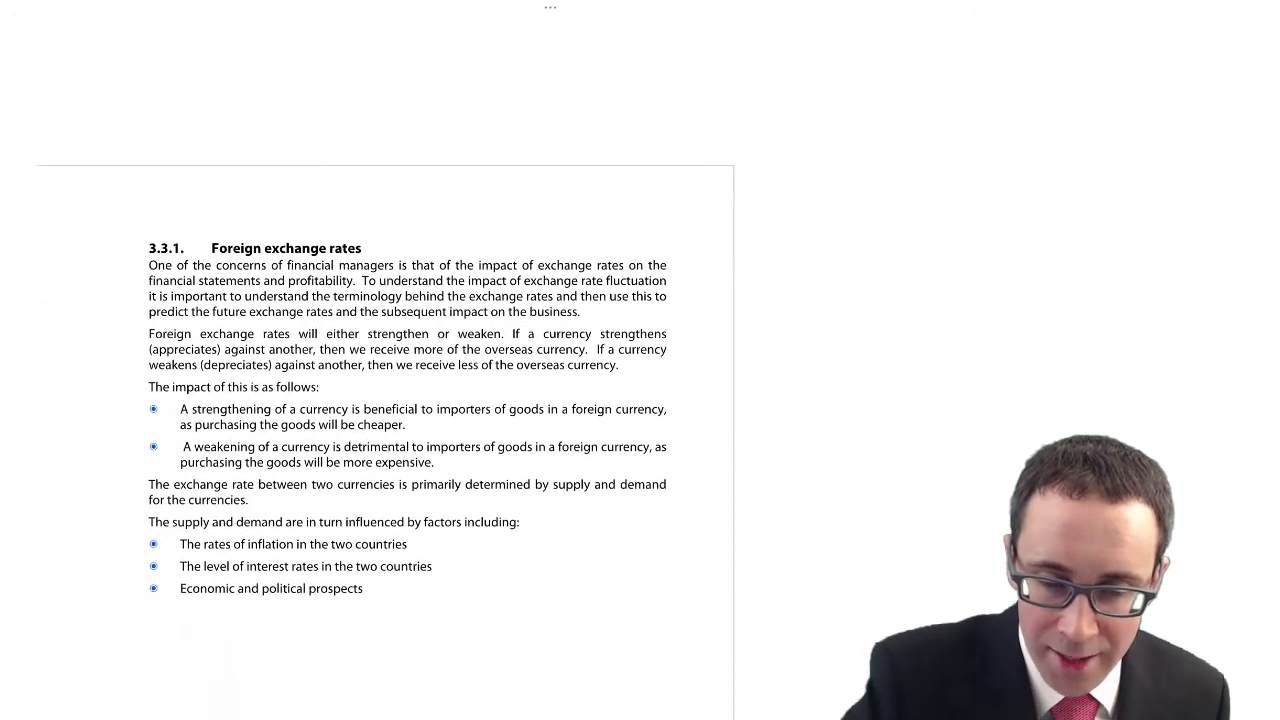
scroll(down, 3)
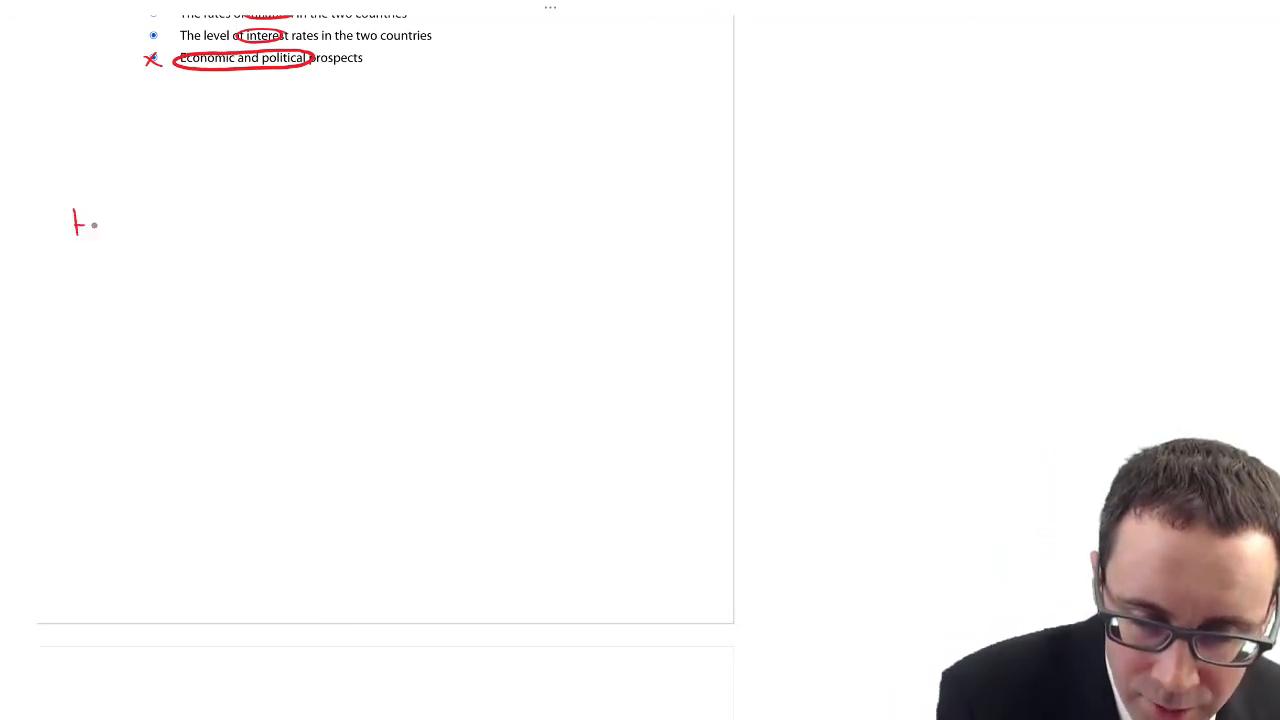
Label today's prices £100 and $120, linked by an arrow with rate $1.2:£1
text(today)
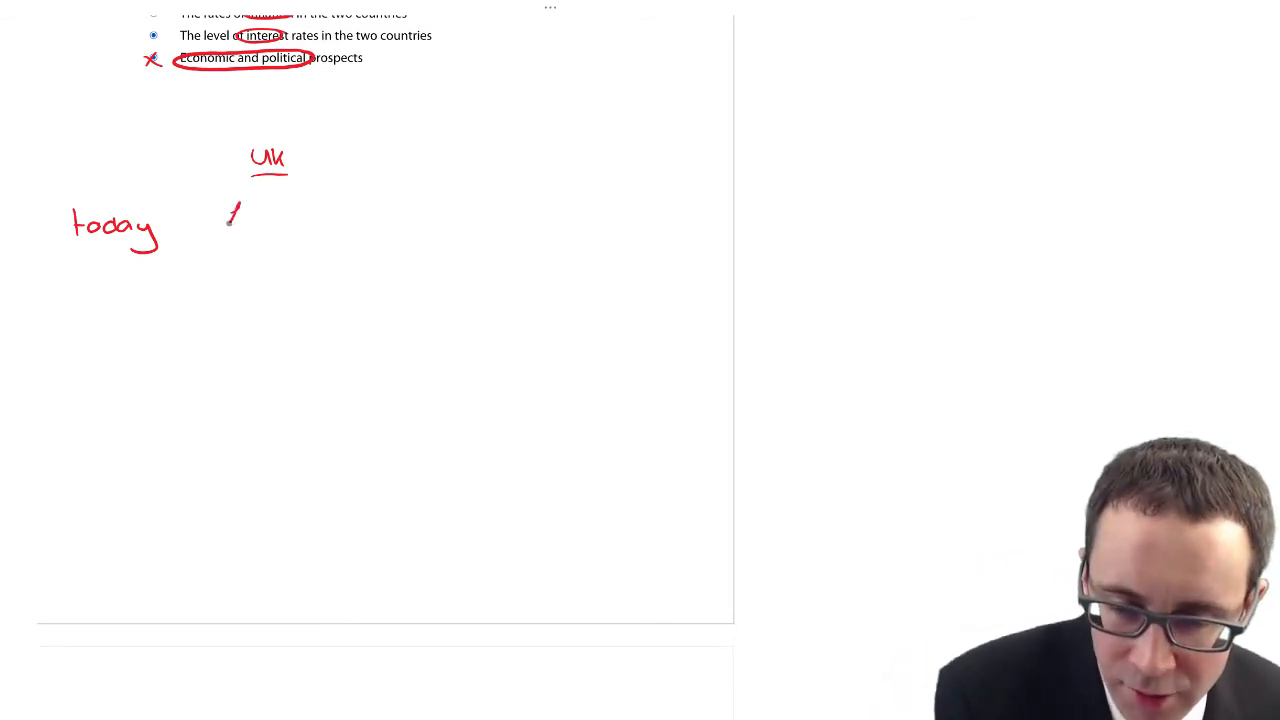
text(£100)
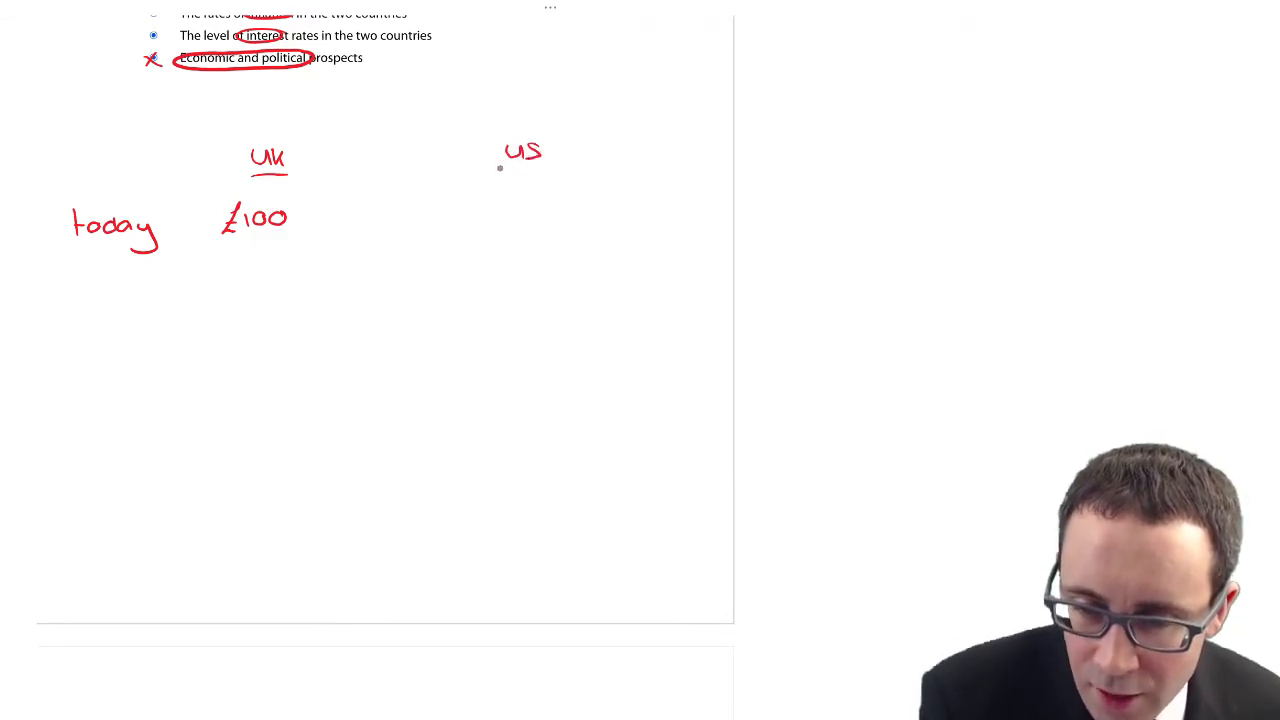
drag(500, 170, 540, 170)
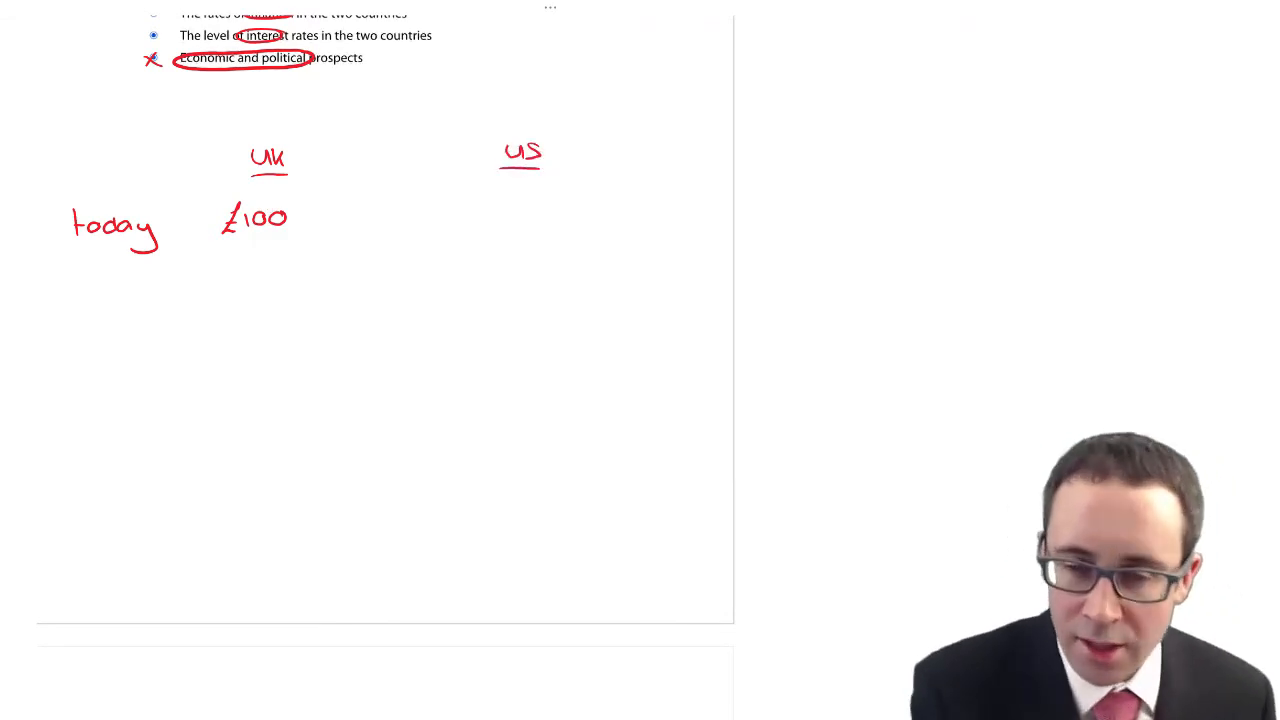
text($120)
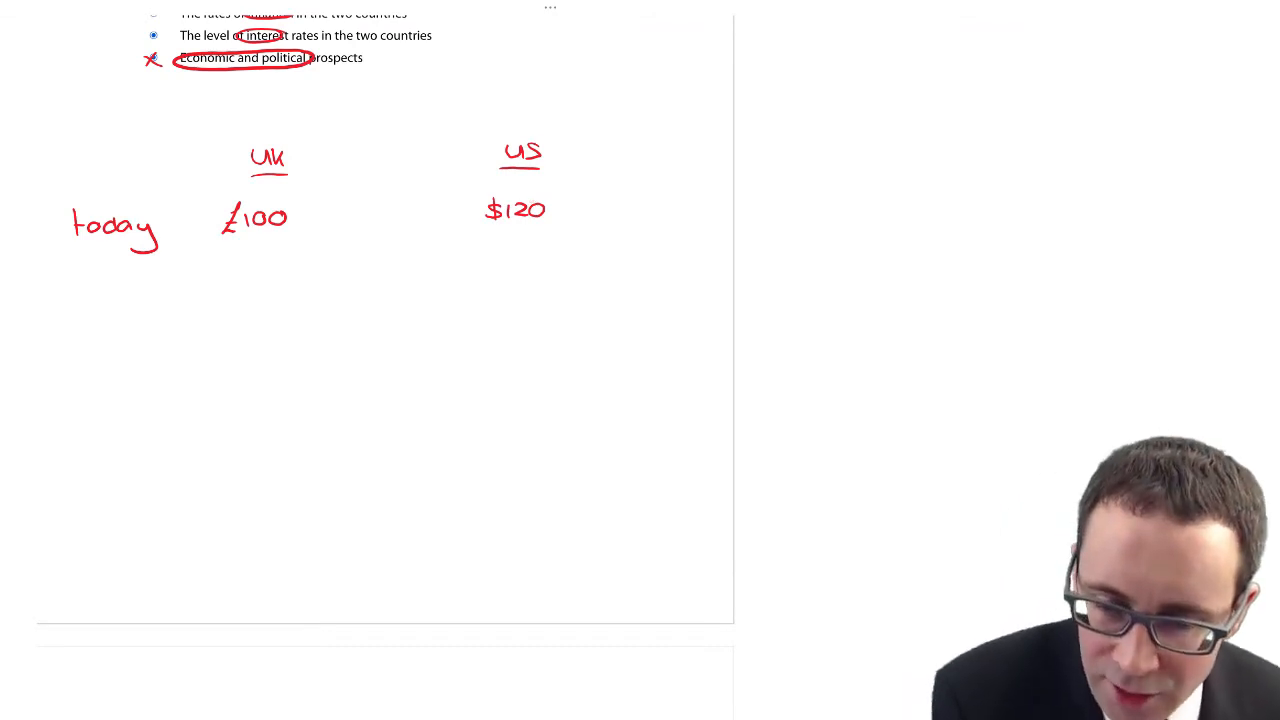
drag(322, 212, 435, 207)
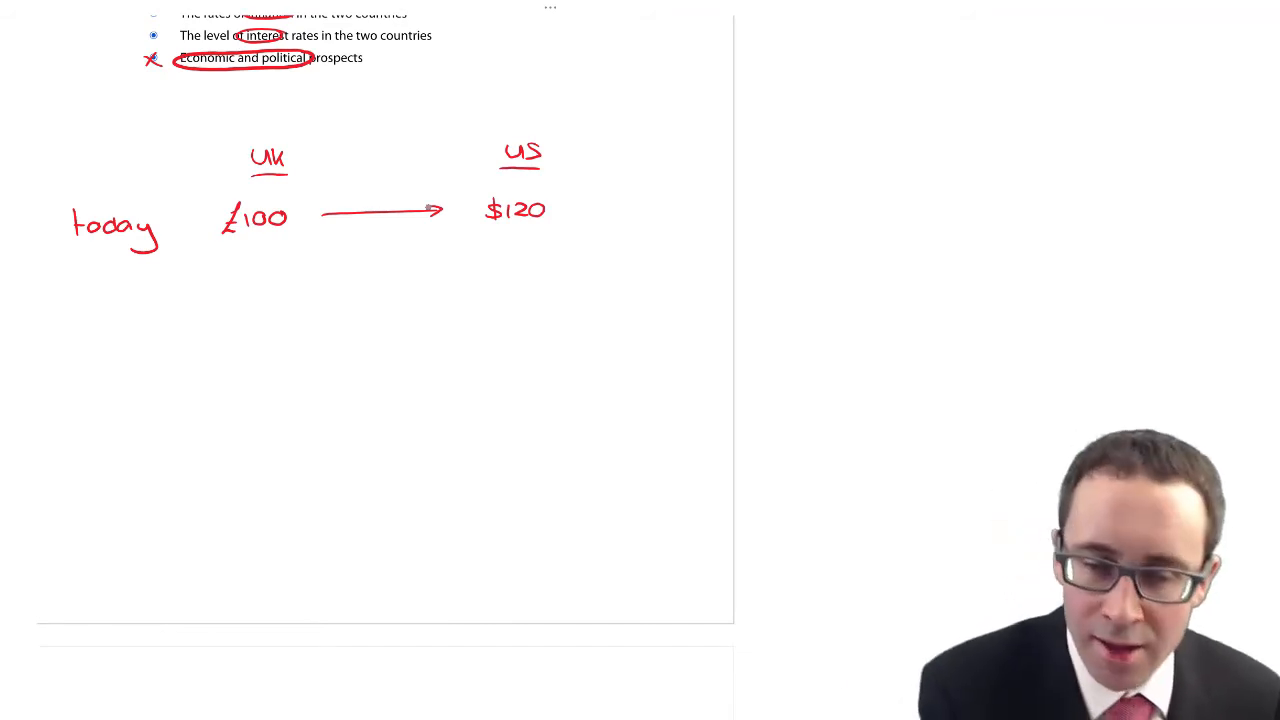
text(s)
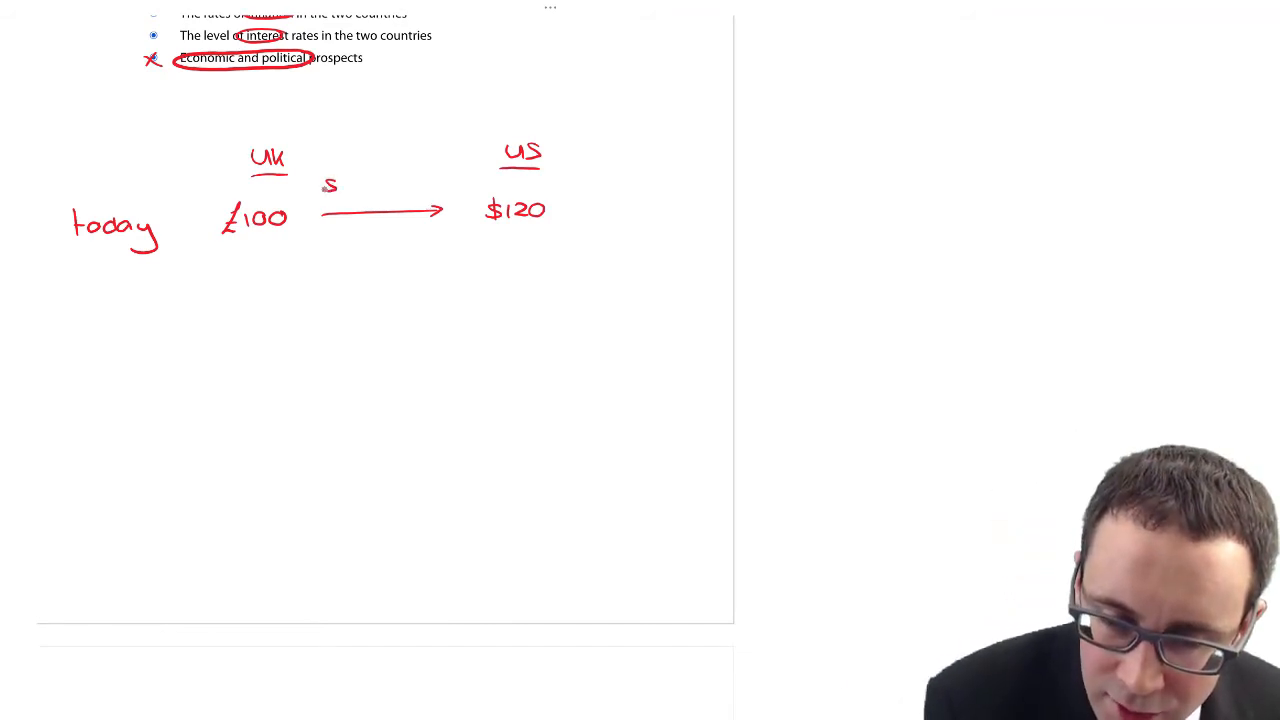
text($1.2:£1)
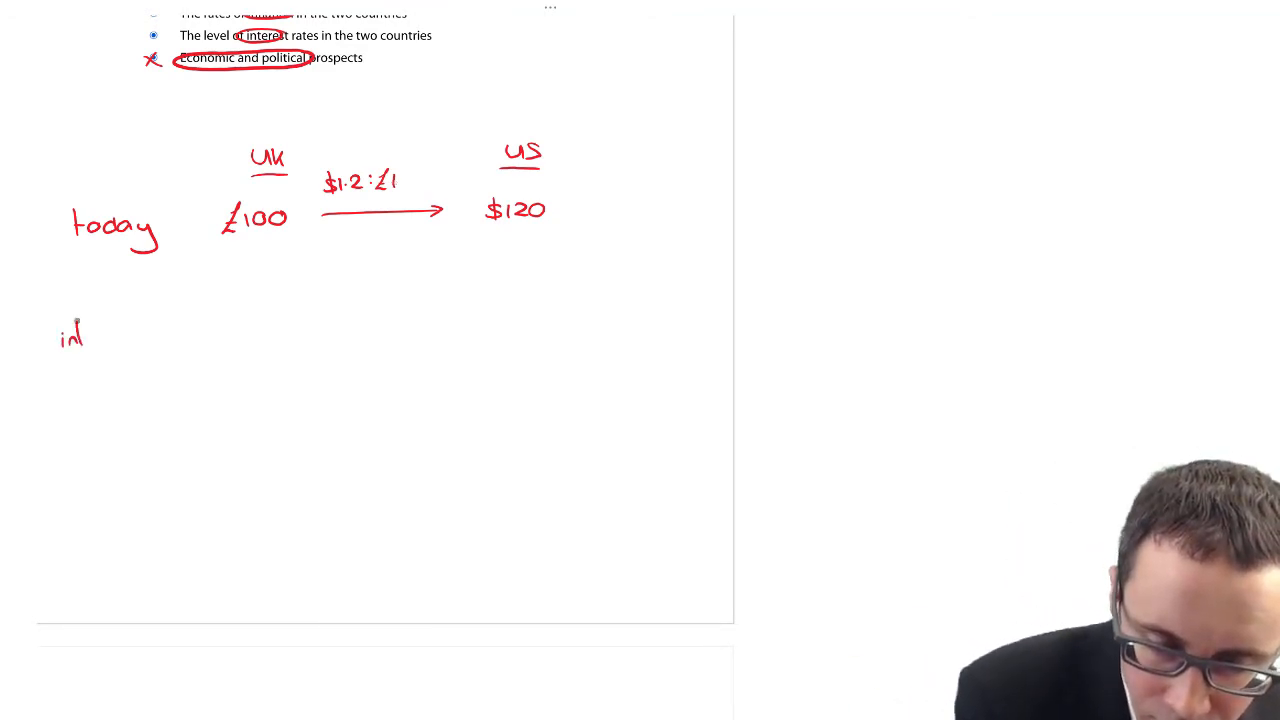
Add an 'inflation' row with down arrows under £100 and $120, marked 5% and 3%
text(inflati)
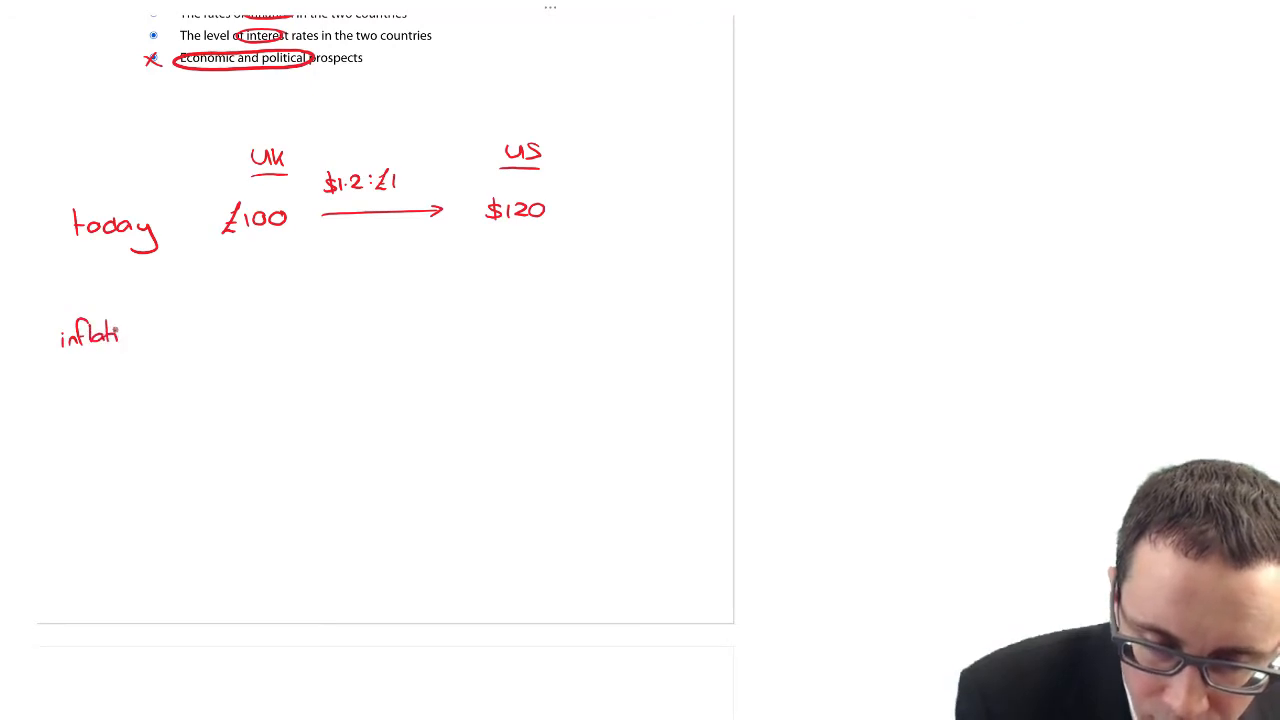
drag(257, 265, 257, 310)
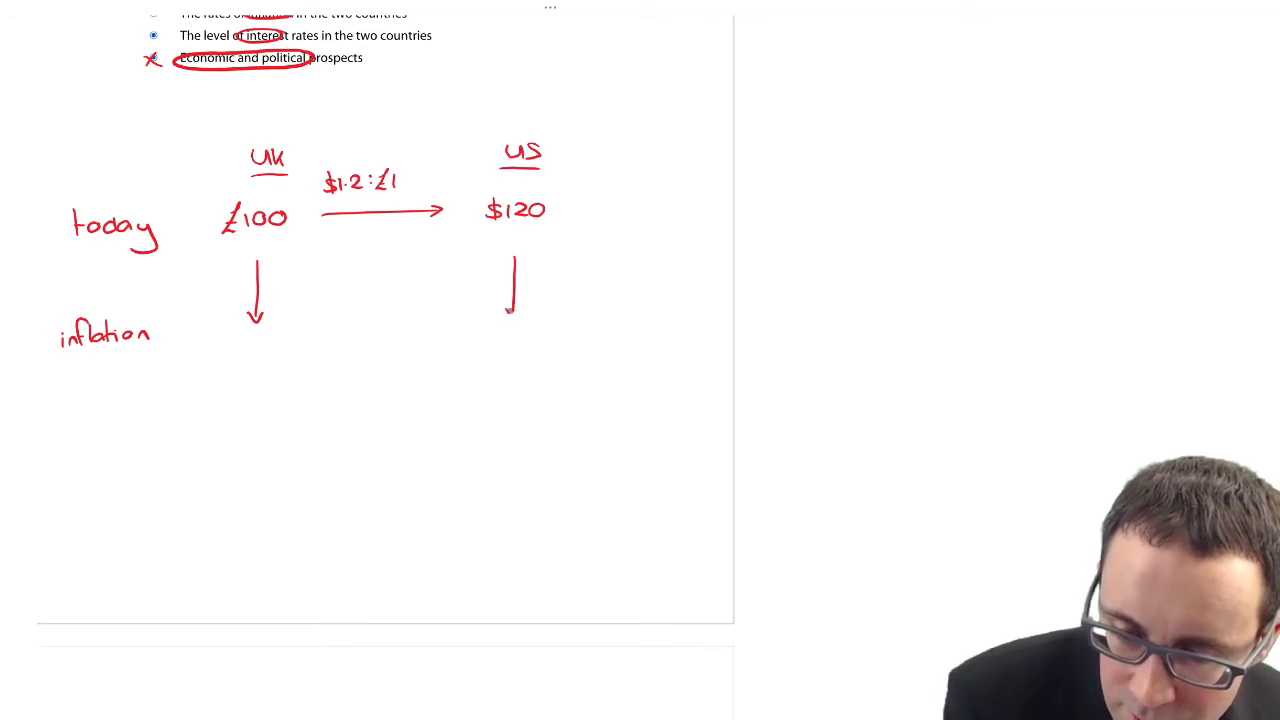
drag(513, 270, 513, 315)
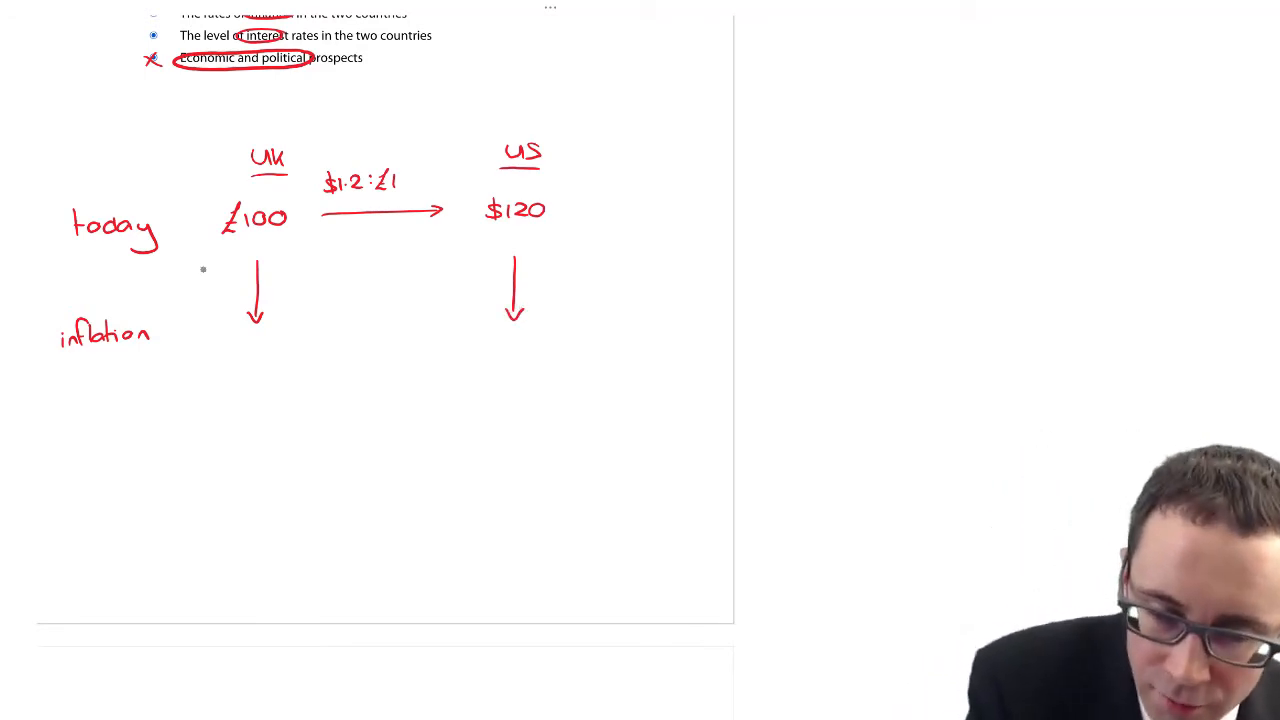
text(5)
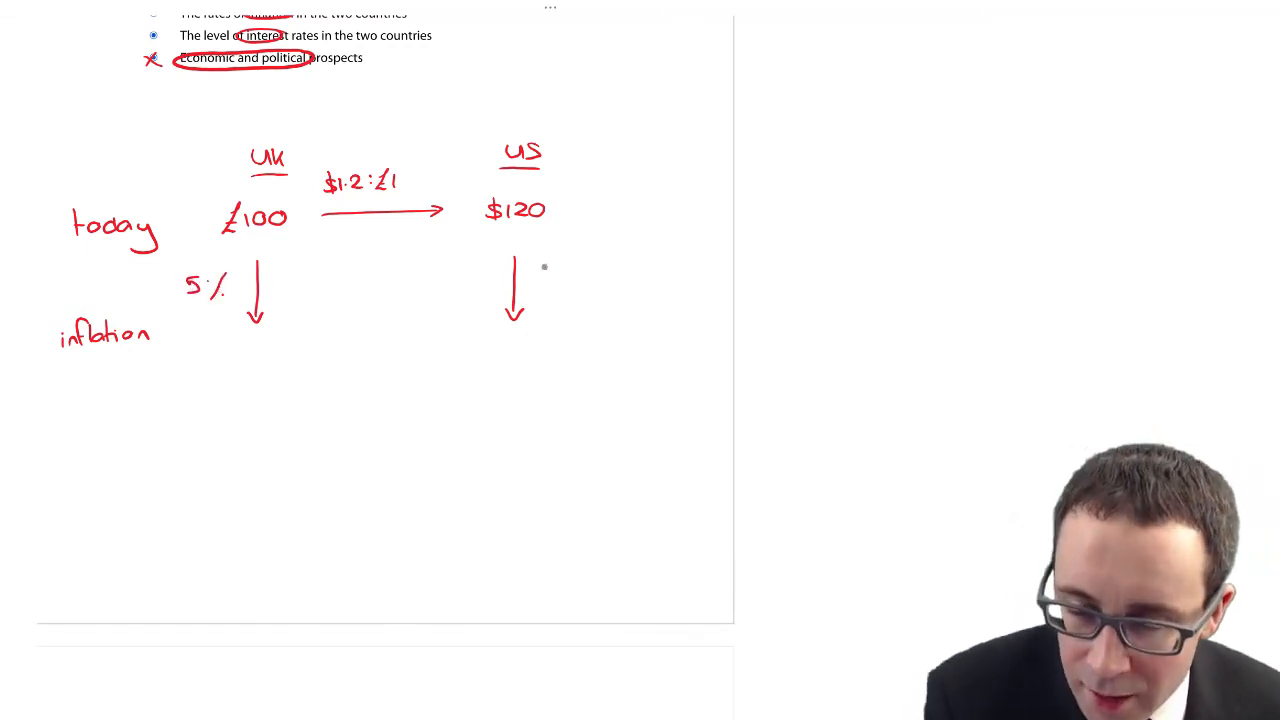
text(3%)
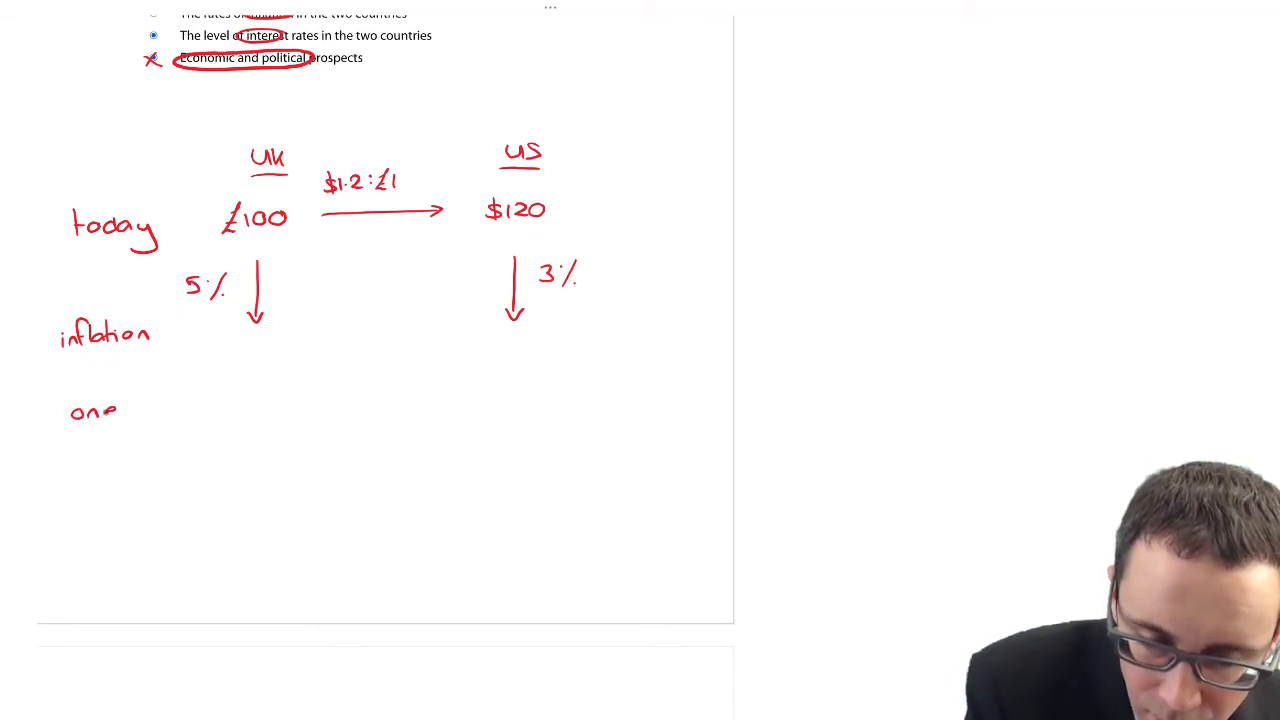
text(y)
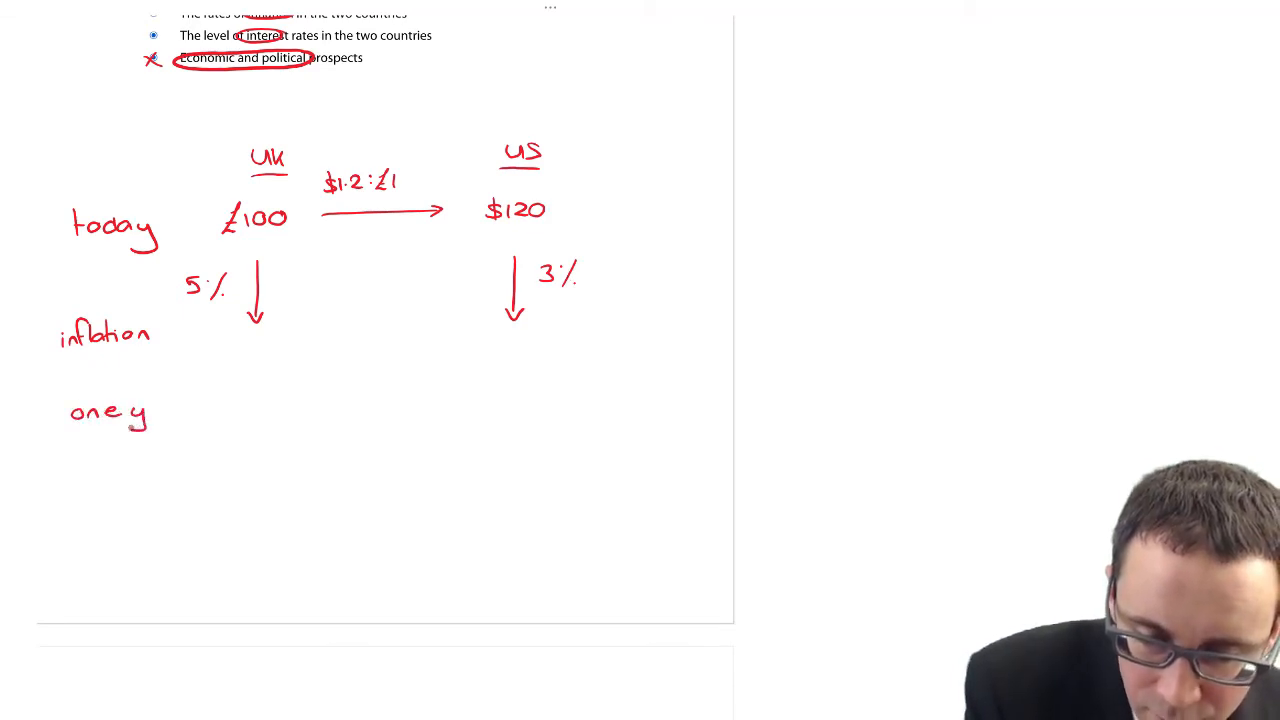
text(ear £105)
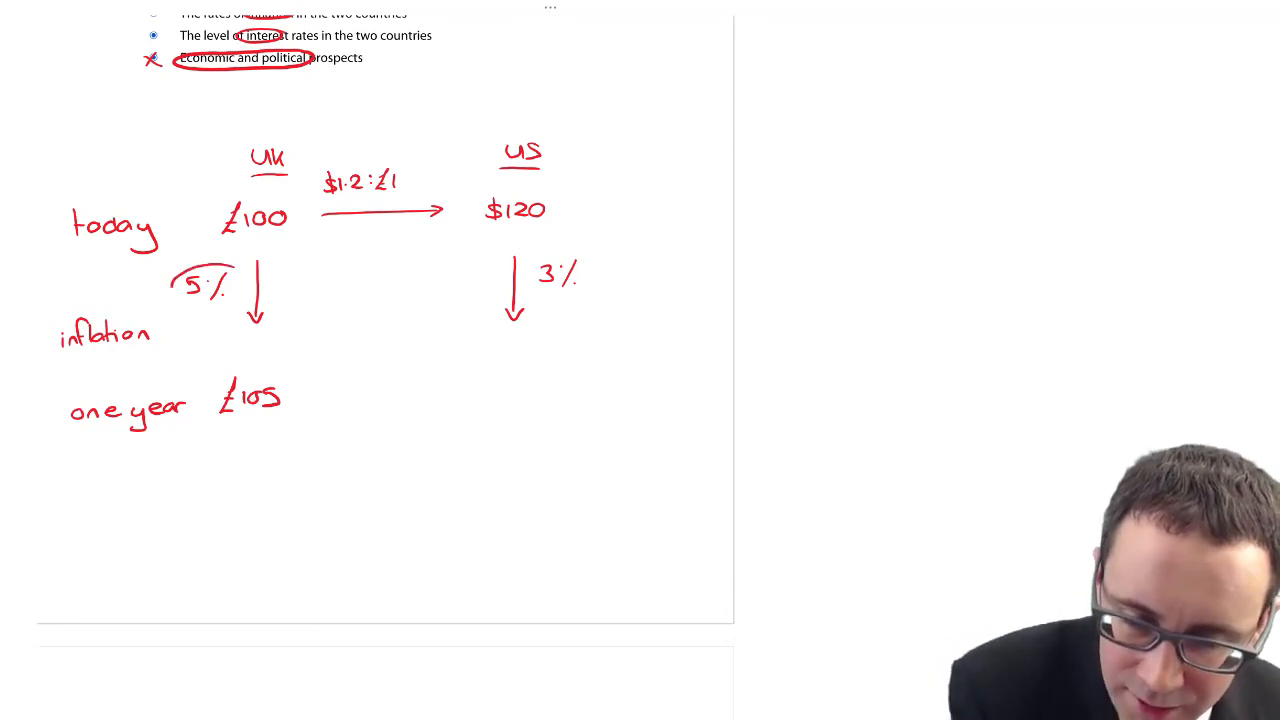
Circle the 5% UK inflation rate and start writing $123.6 under the US arrow
drag(180, 290, 230, 290)
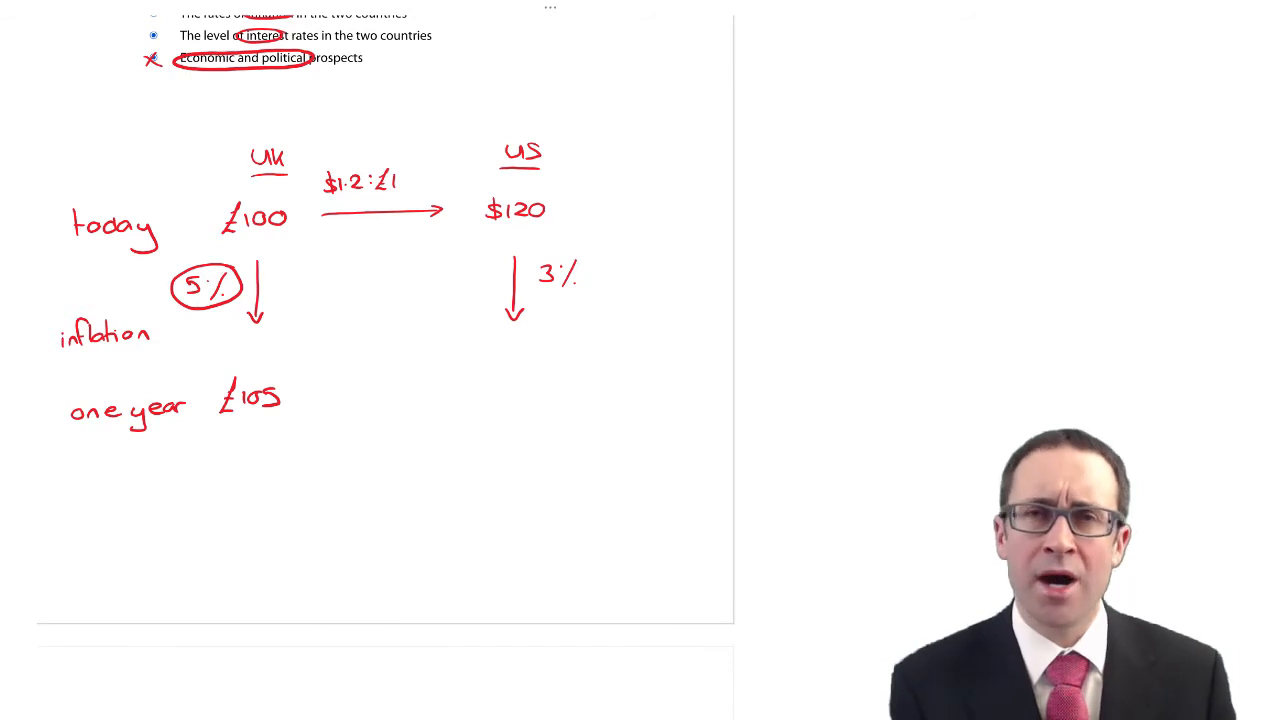
text($123.6)
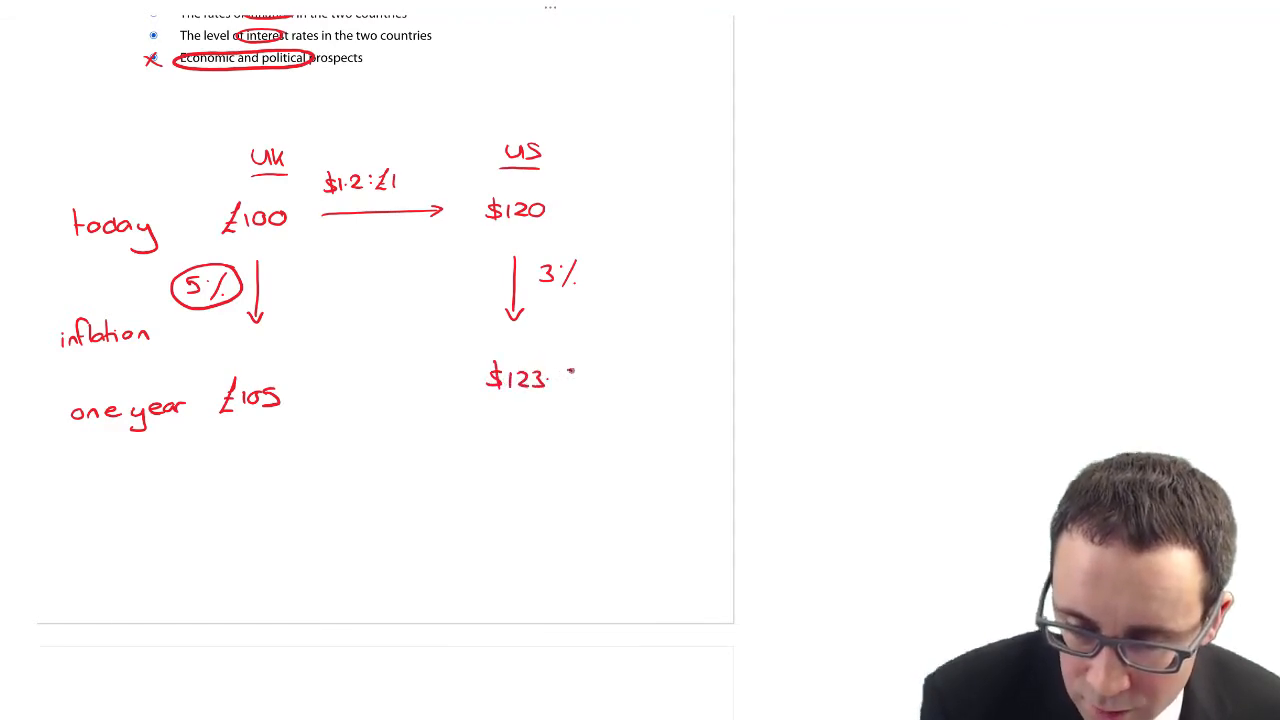
Draw a conversion arrow from £105 to $123.6
drag(310, 393, 445, 390)
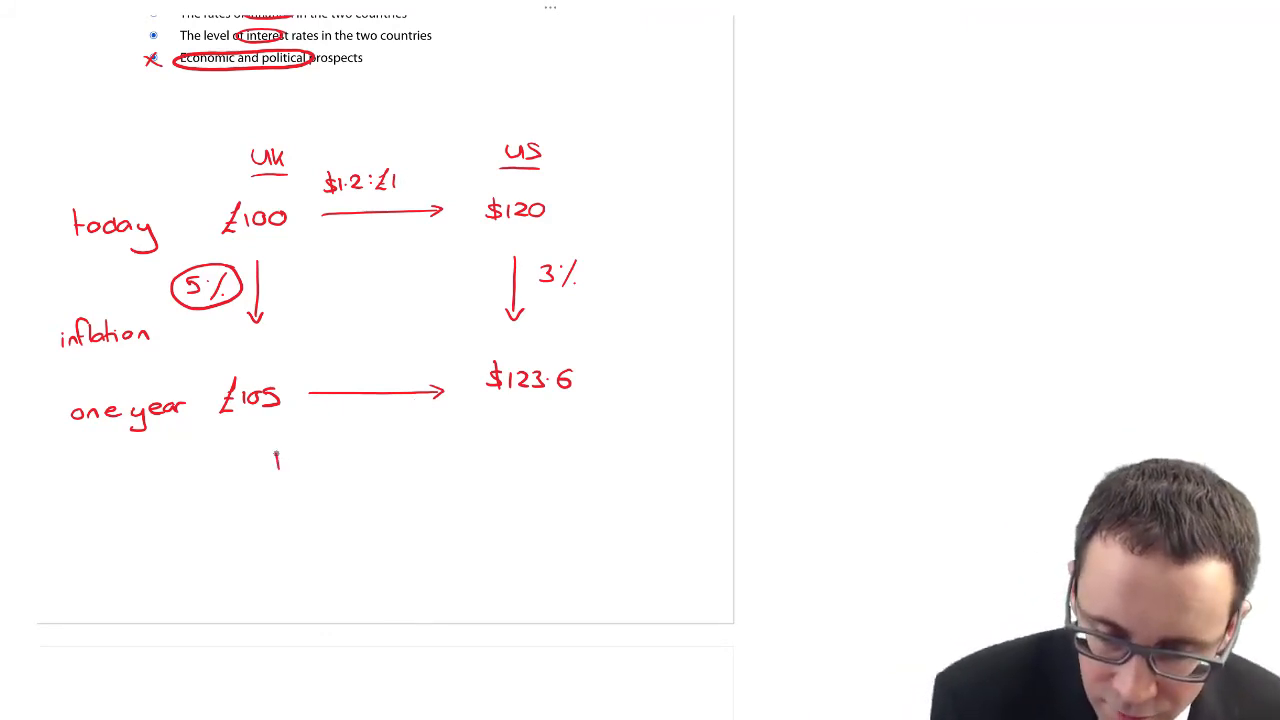
Write $123.6/£105 = $1.177:£1, then begin 'future = curre…' below
text(123.6 = $1.177 : £1)
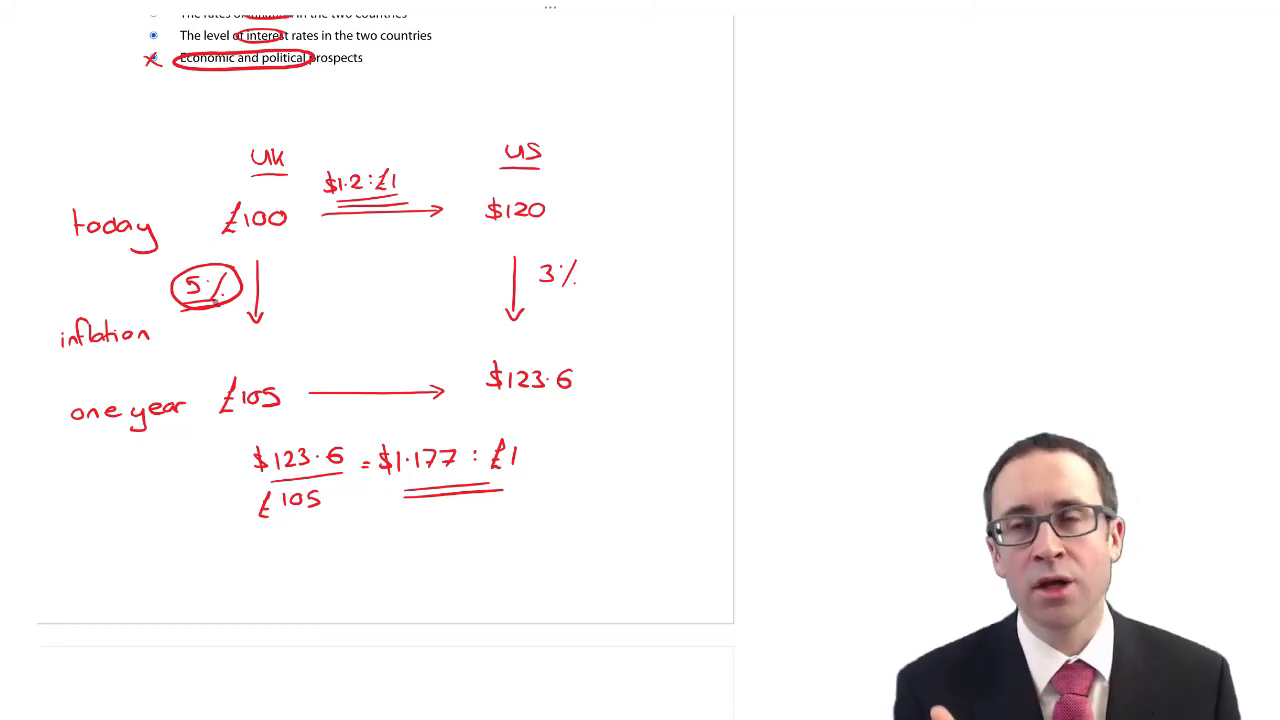
text(future = curre)
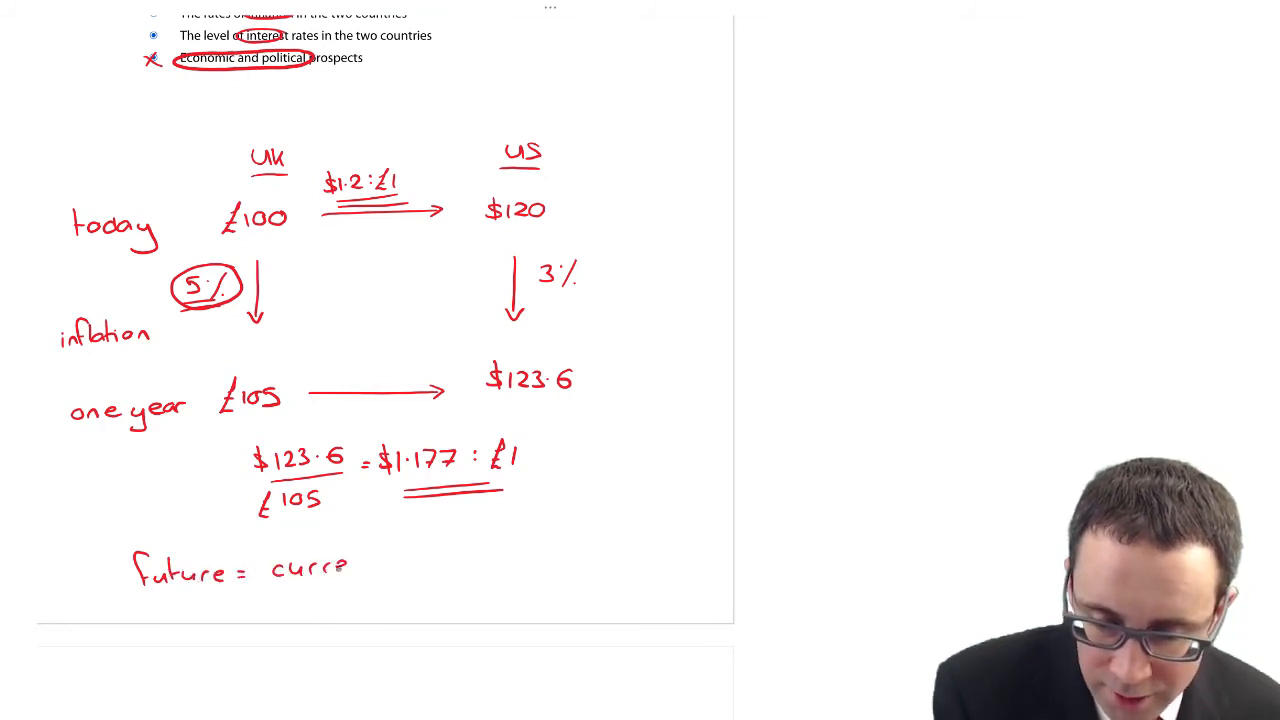